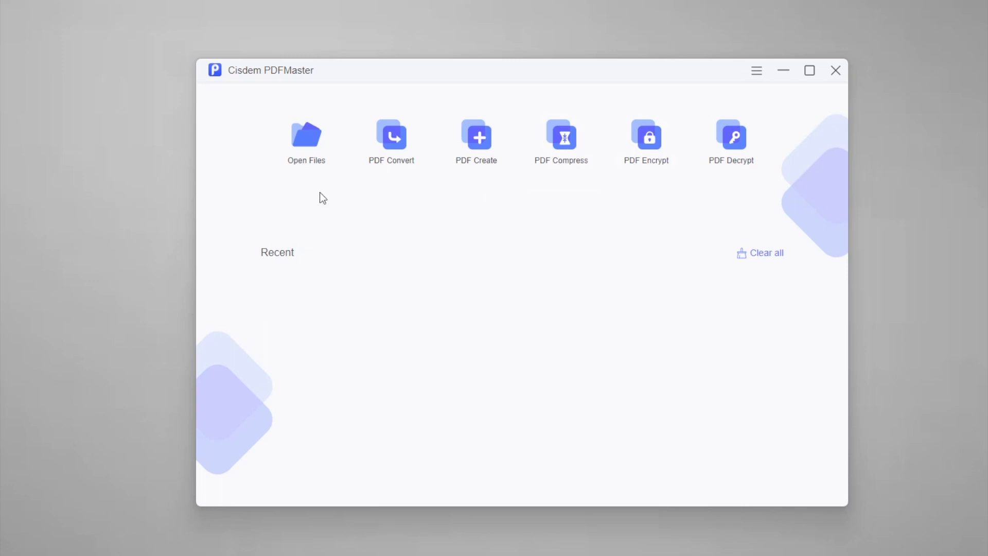
Step: Open Application_Form.pdf and zoom the page view in to 150%
click(306, 133)
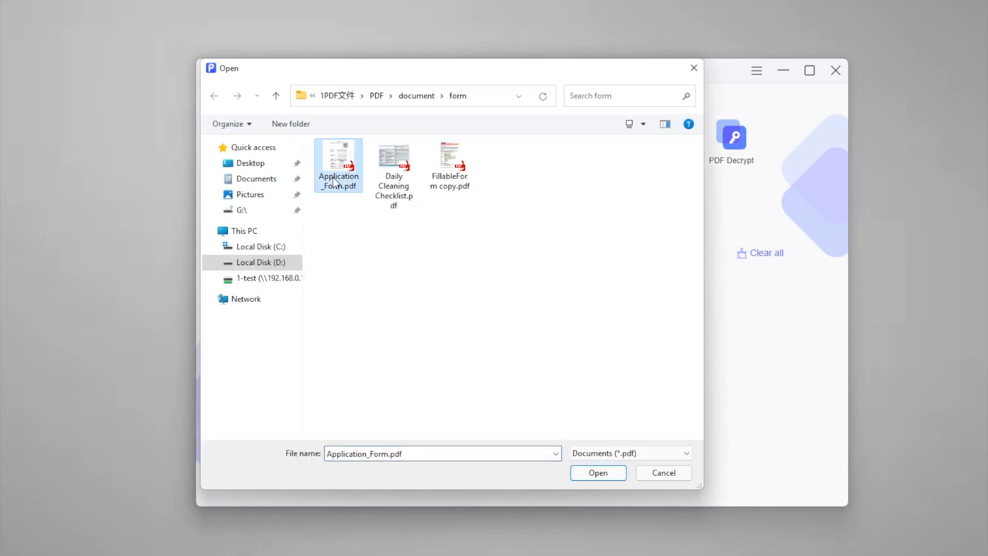
click(597, 472)
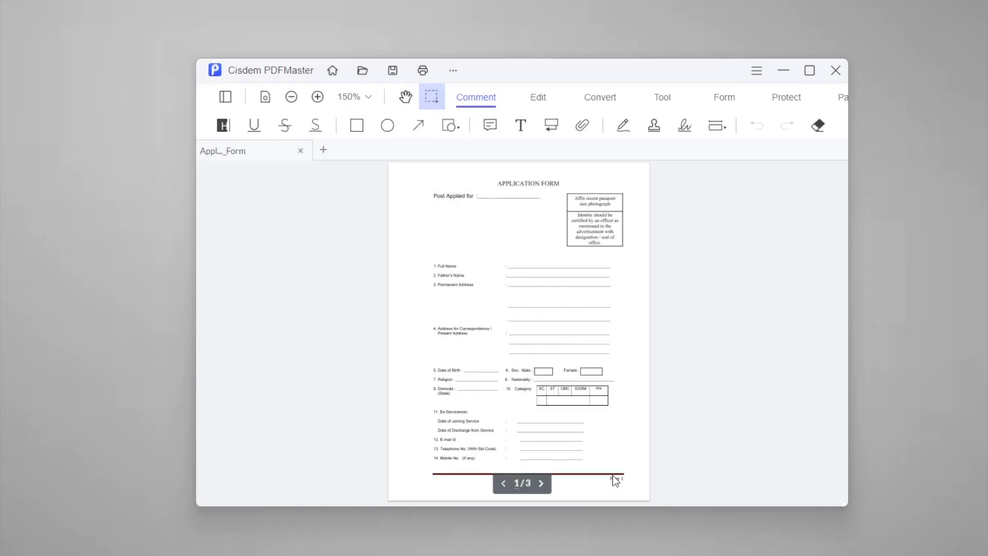
click(317, 96)
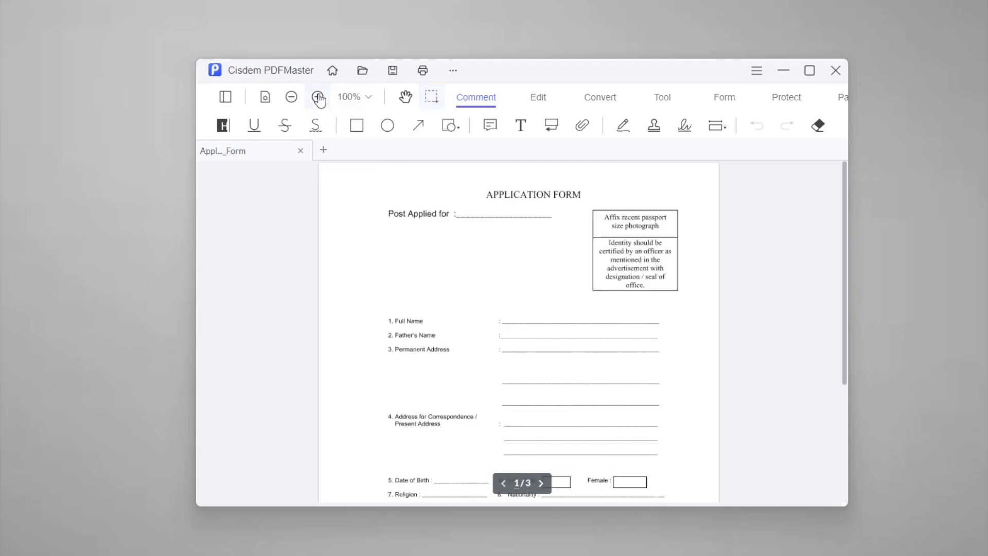
click(318, 97)
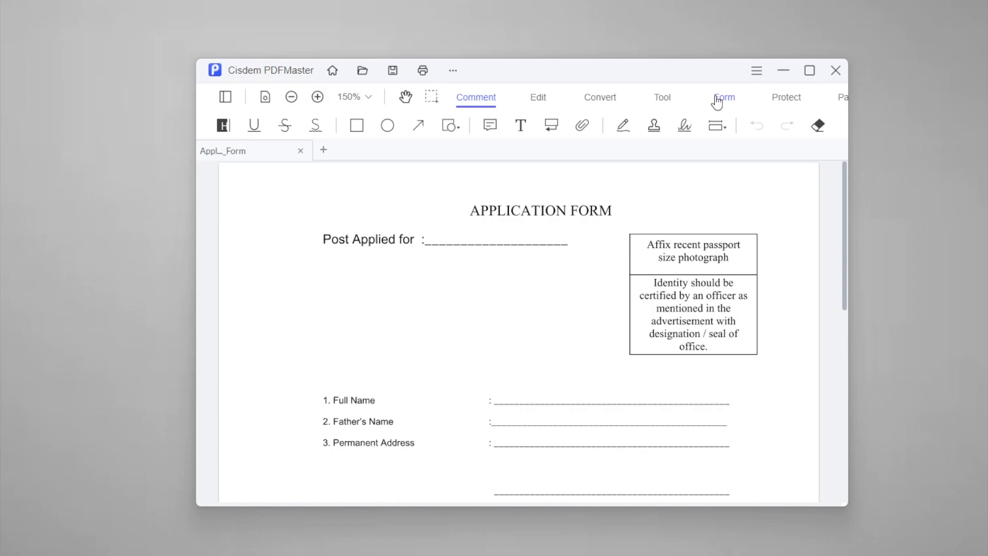
Step: Add a fillable text field on the Post Applied for line with default properties
click(723, 97)
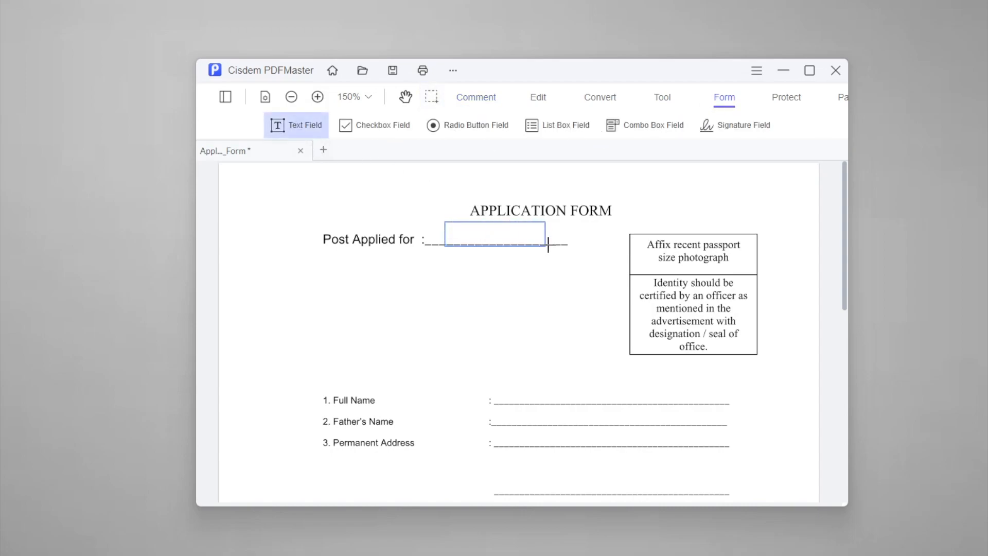
click(495, 234)
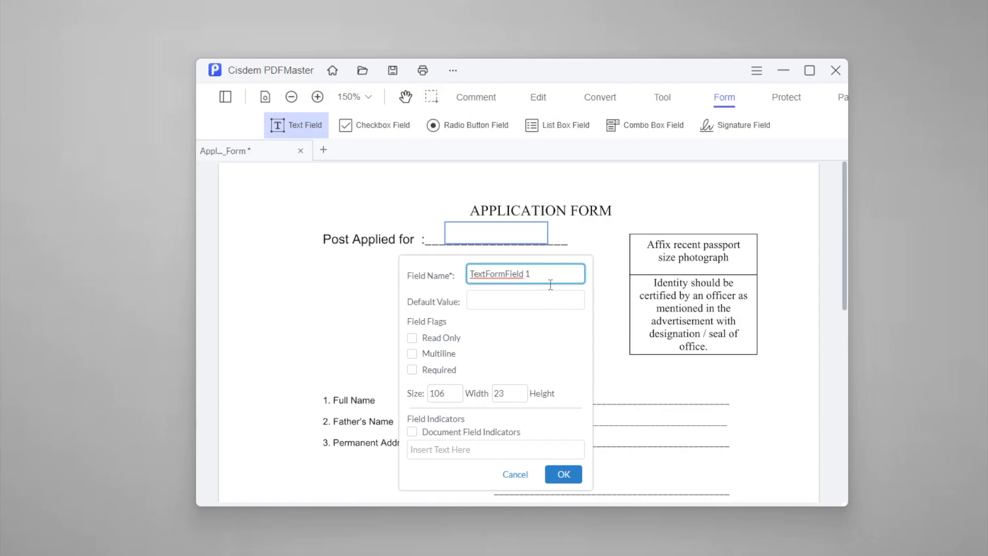
click(562, 473)
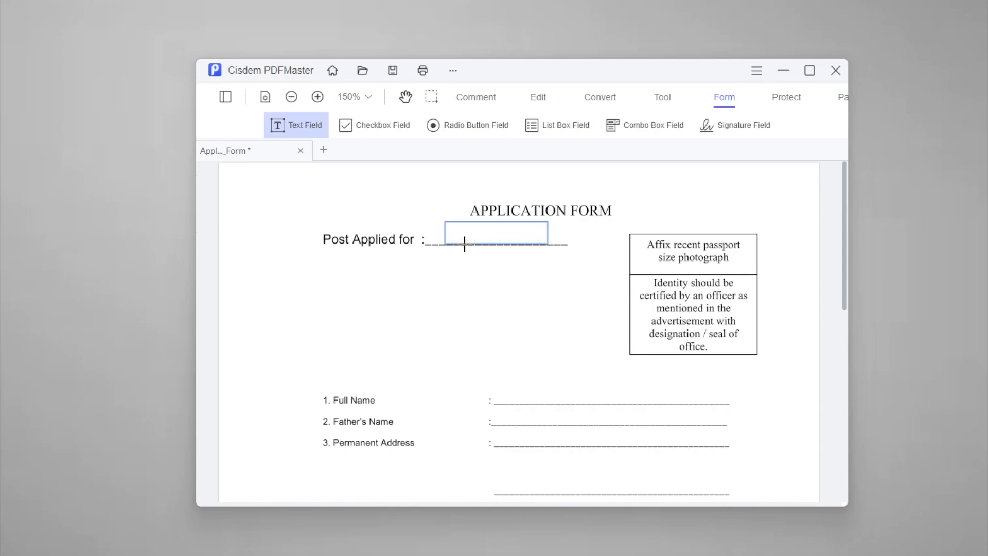
Step: Add a second text field on the Full Name line with teal text colour
click(496, 232)
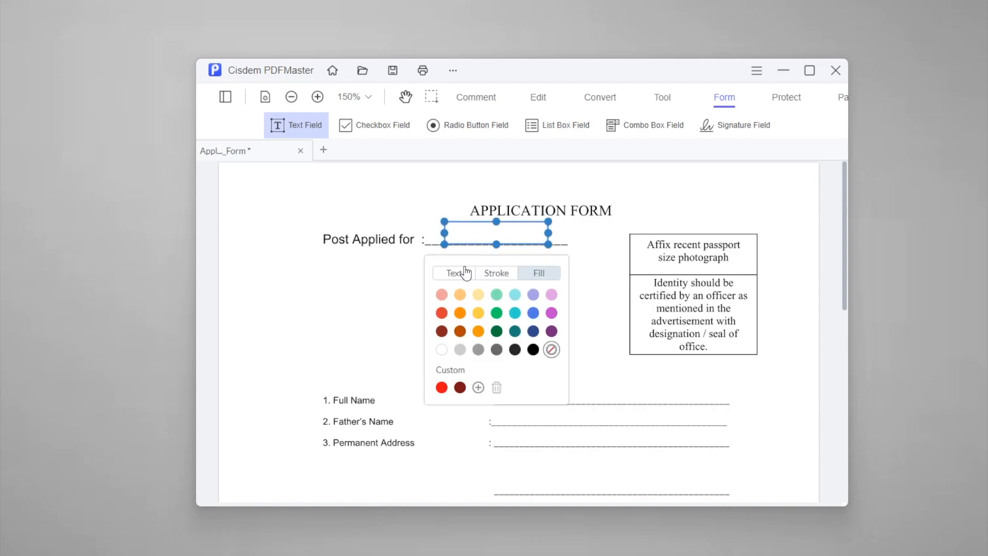
click(454, 273)
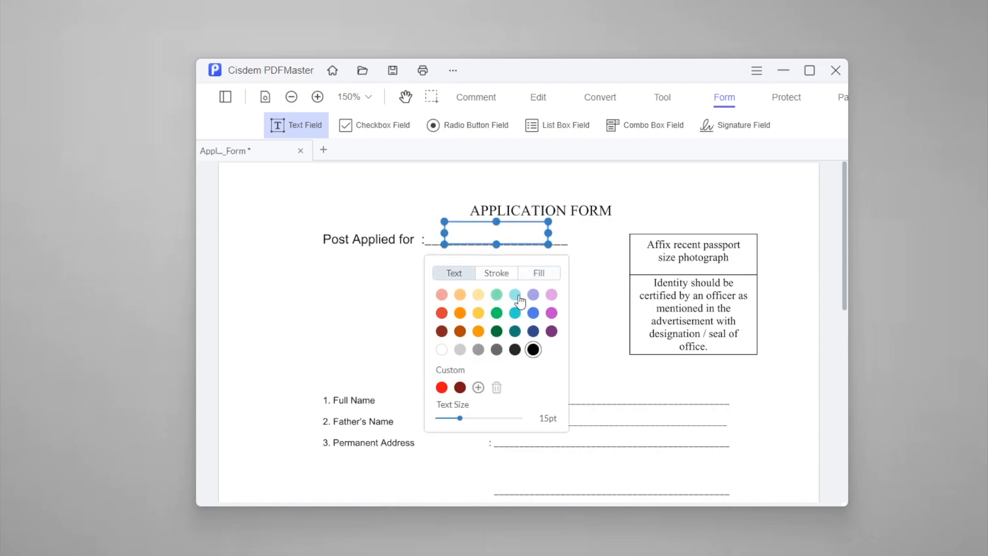
click(495, 272)
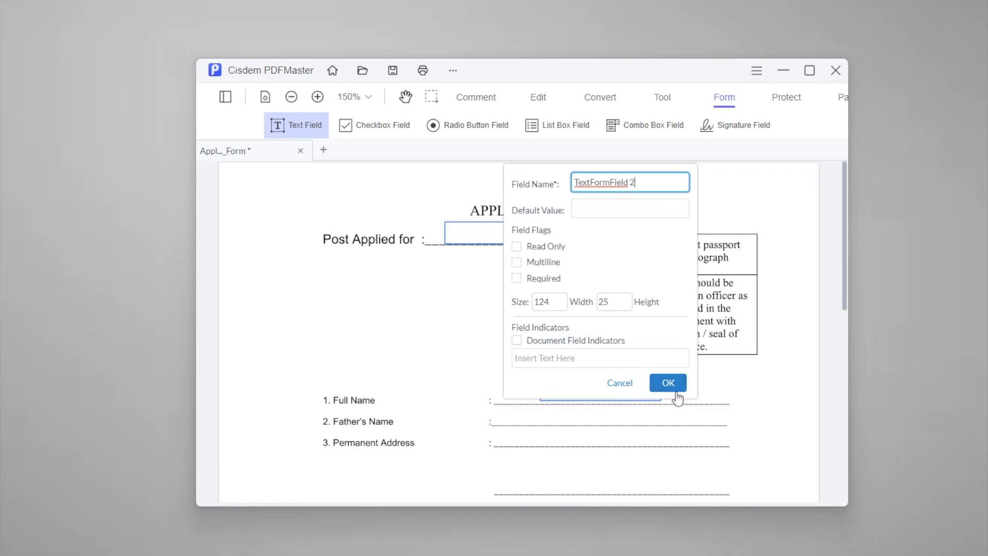
click(666, 383)
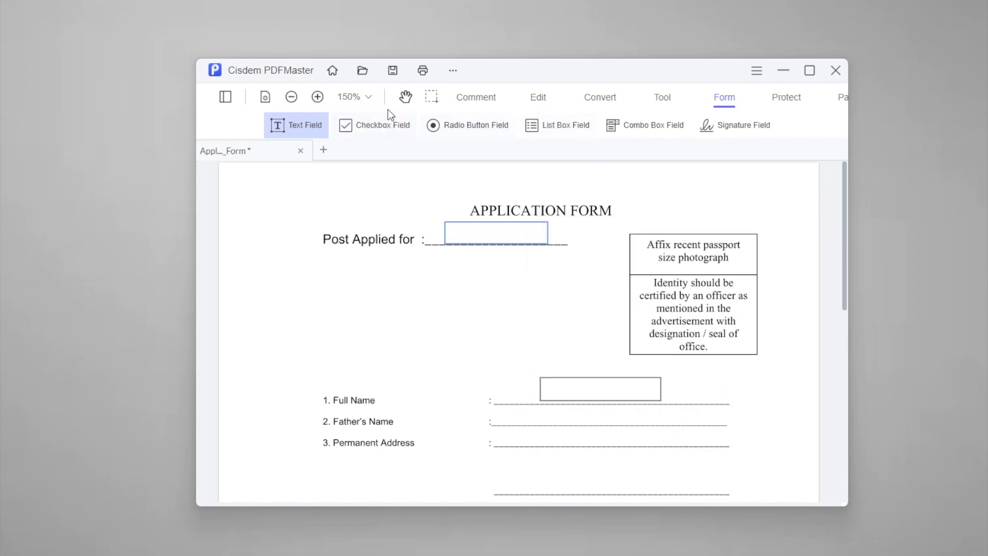
Step: Using the Hand tool, fill the Full Name field with 'cisdem'
click(404, 96)
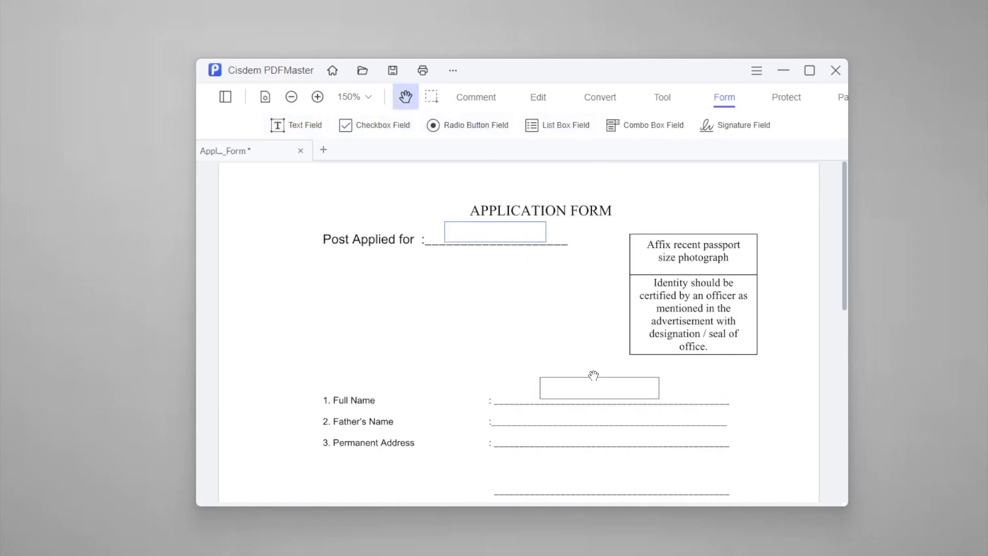
text(c)
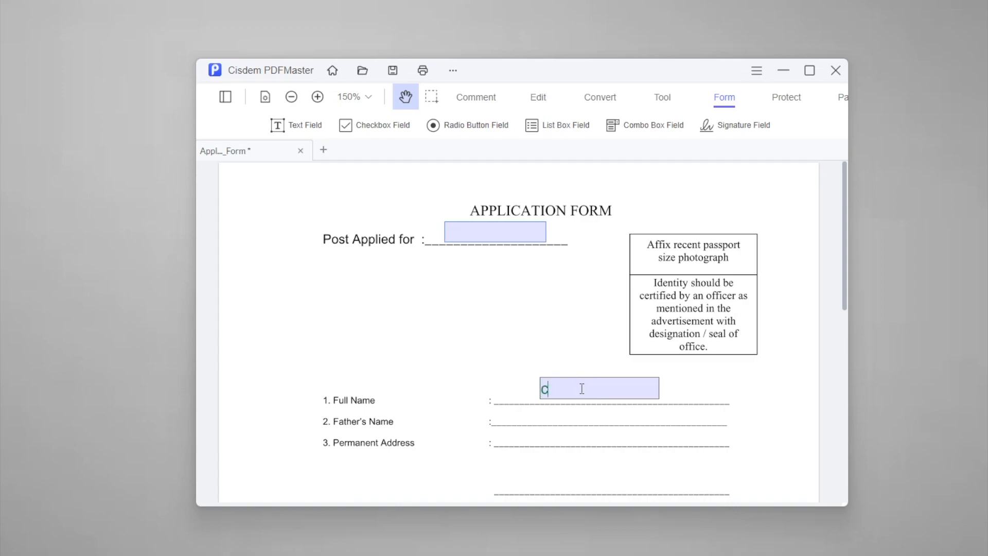
text(isdem)
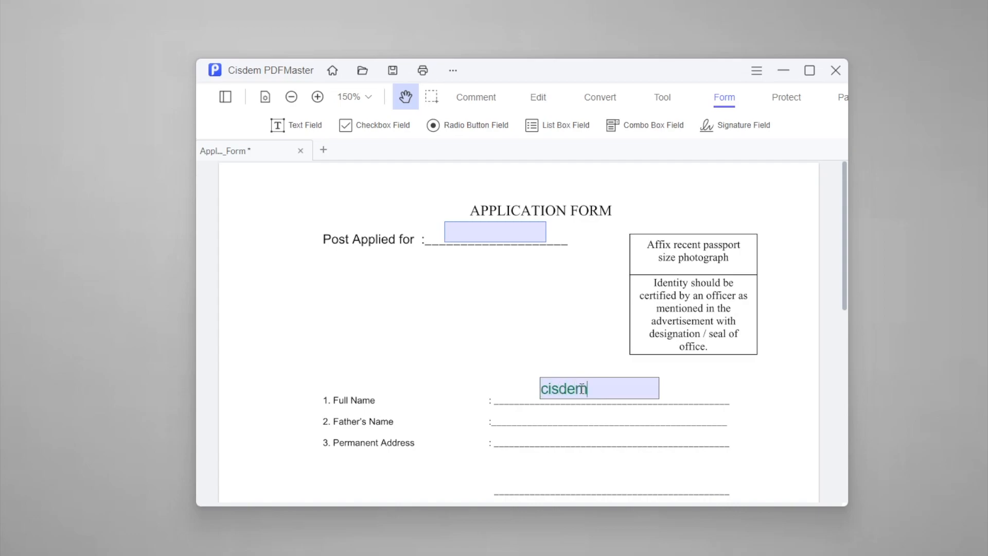
mouse_move(748, 391)
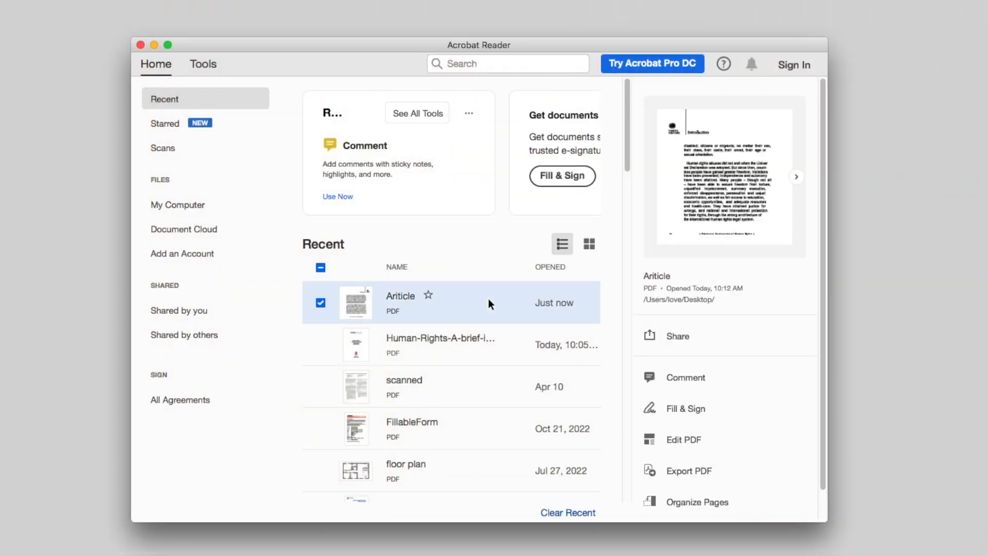
Step: Open the Ariticle PDF from Recent and enable the Comment tools
double_click(400, 302)
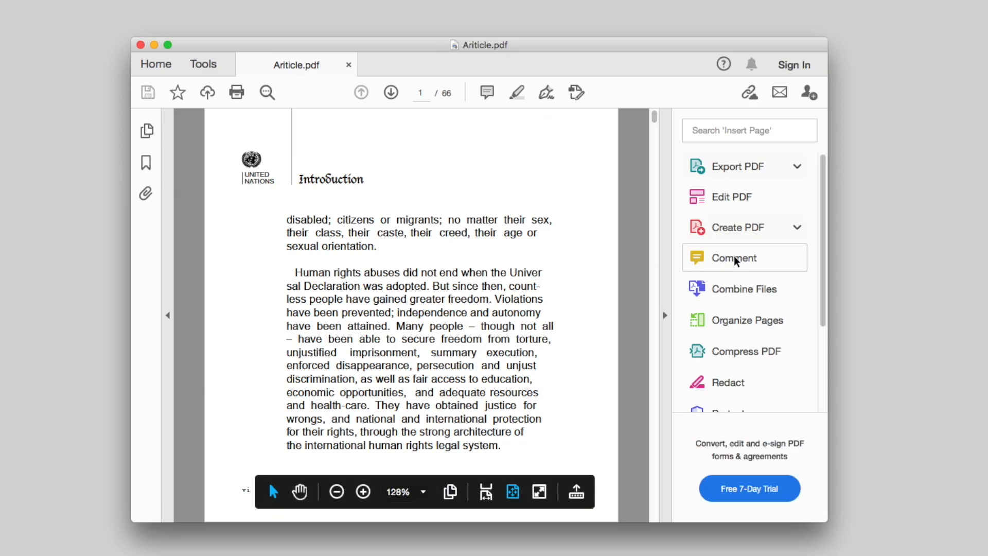
click(732, 257)
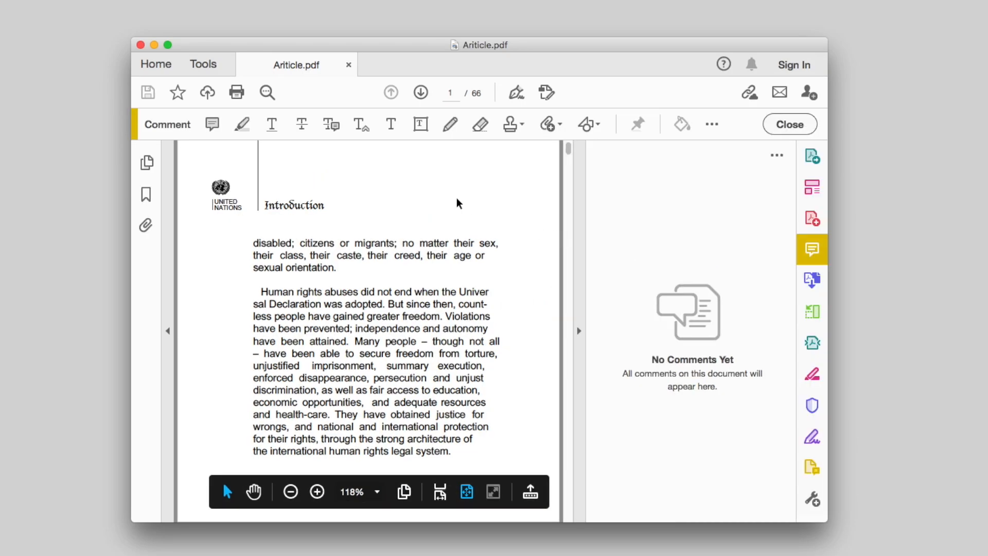
Step: Add a text box in Adobe Fan Heiti Std B, size 20, pink, bold italic, reading 'text text text'
click(419, 124)
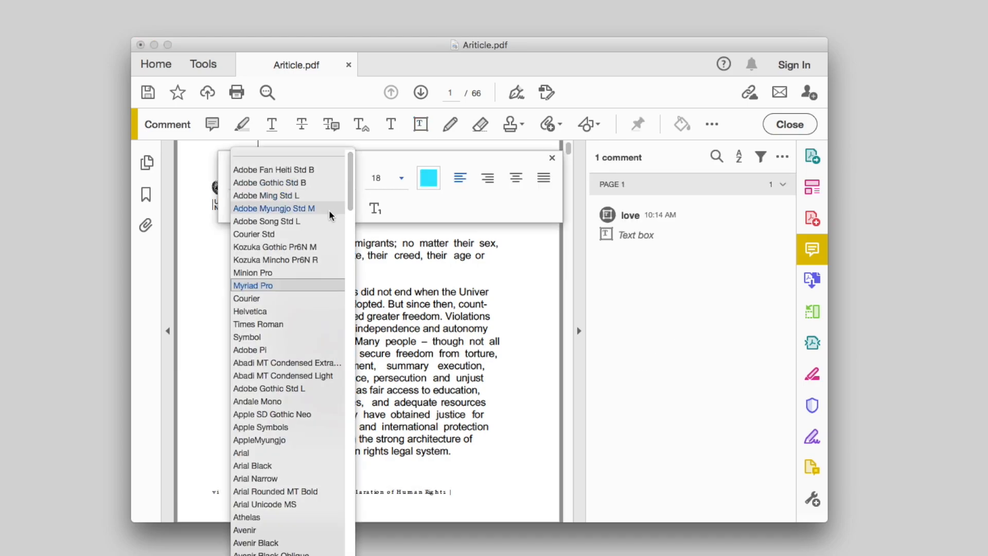
click(273, 169)
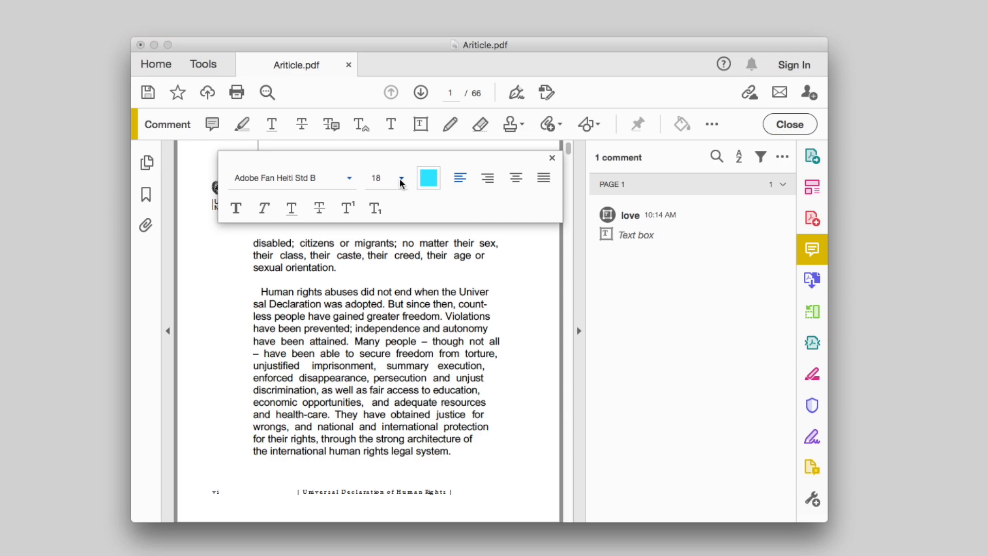
click(400, 178)
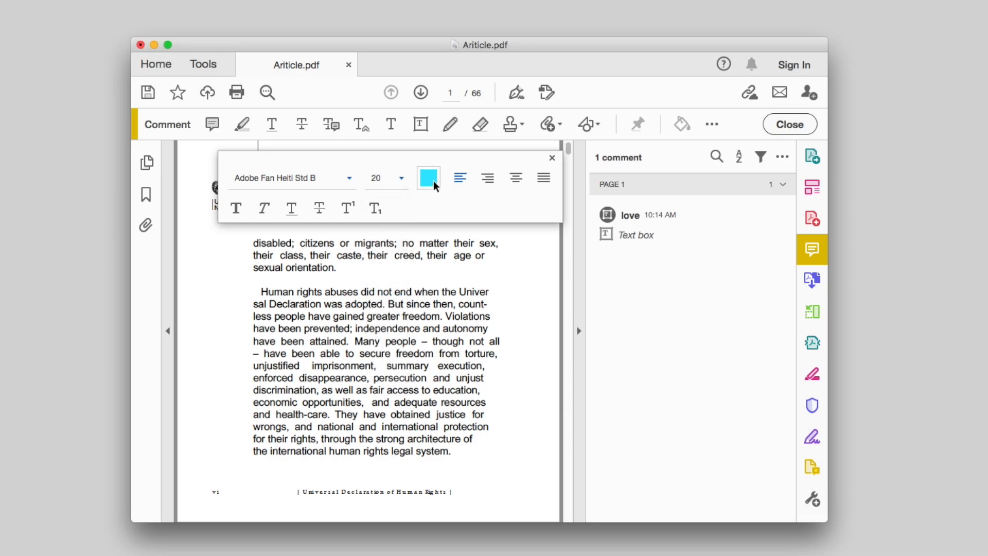
click(428, 178)
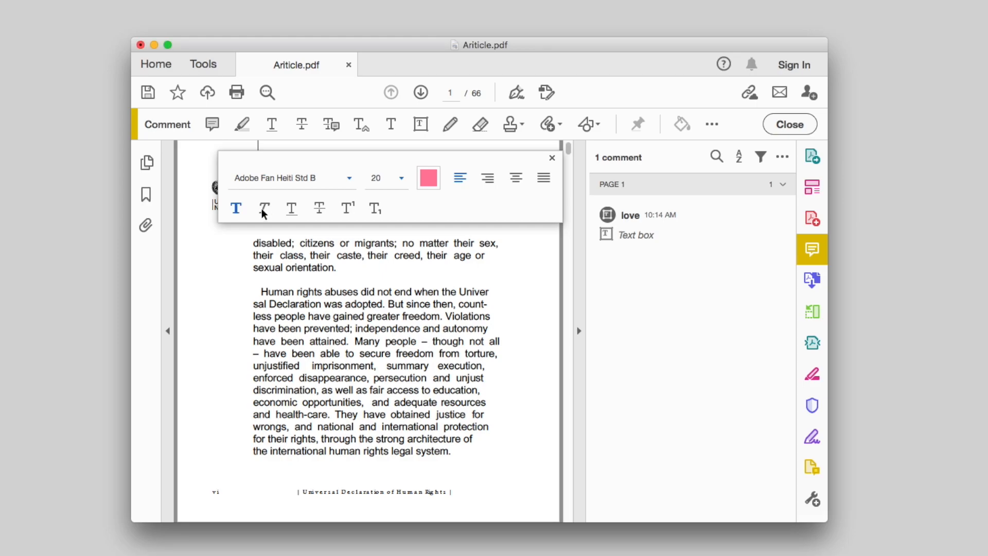
click(264, 208)
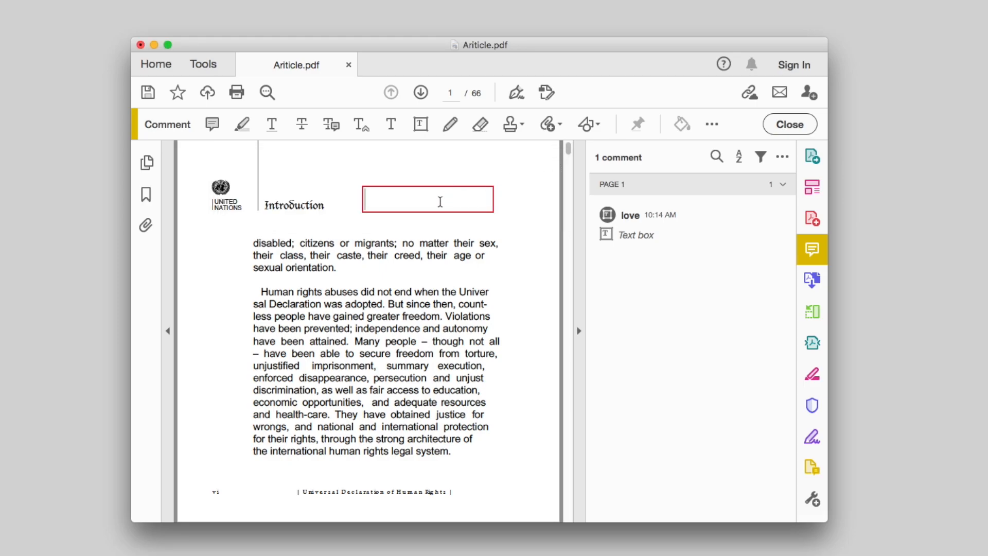
text(text text text)
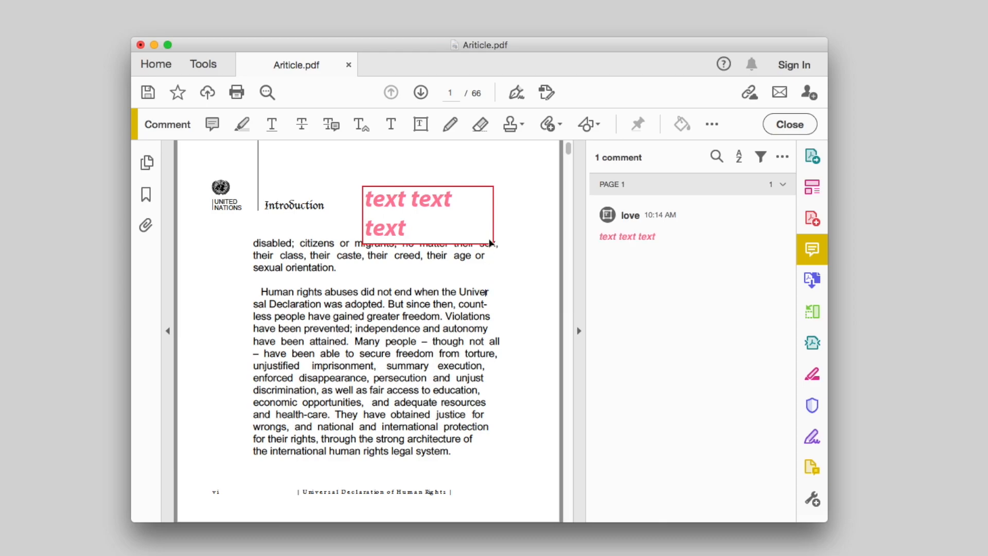
Step: Set the text box border colour to Orange from the Apple palette in Text Box Properties
click(427, 212)
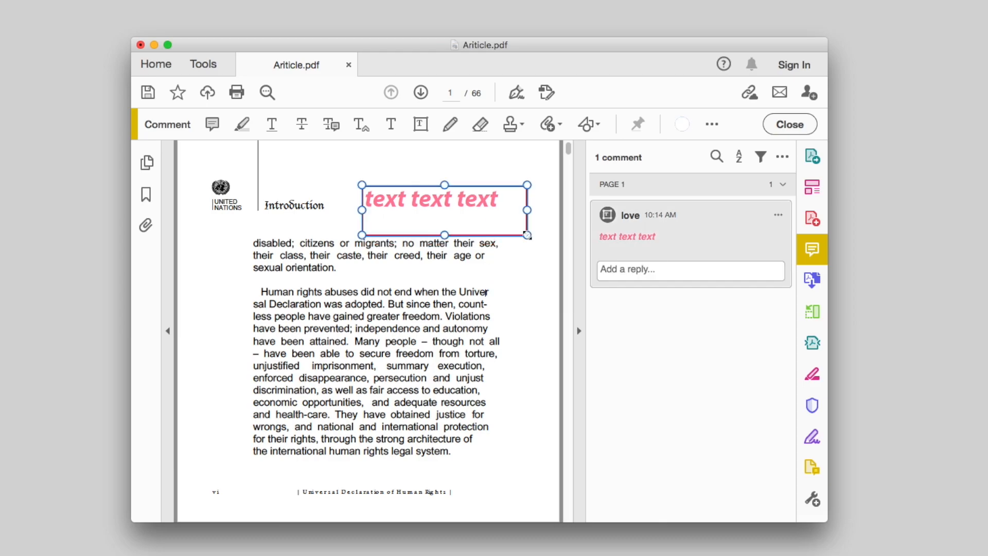
right_click(441, 208)
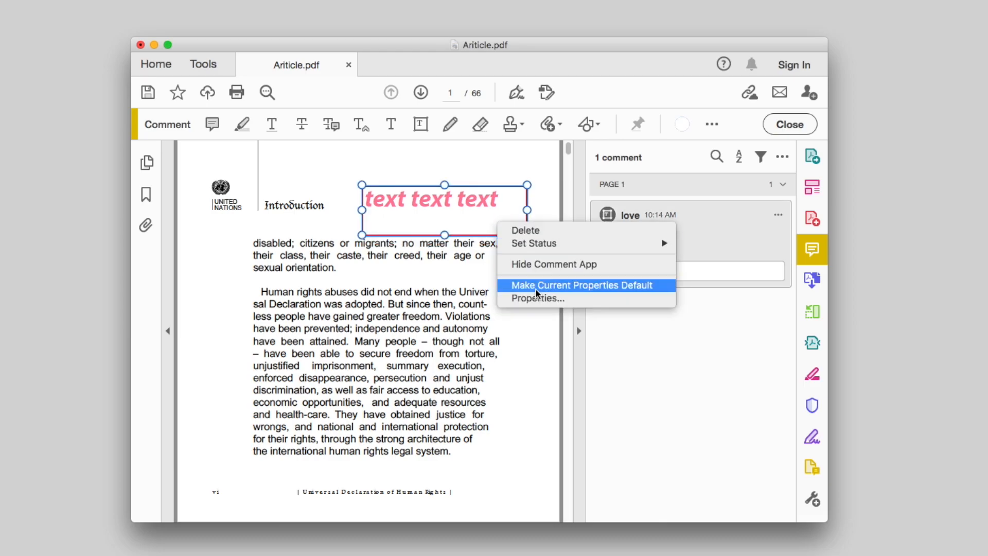
click(580, 285)
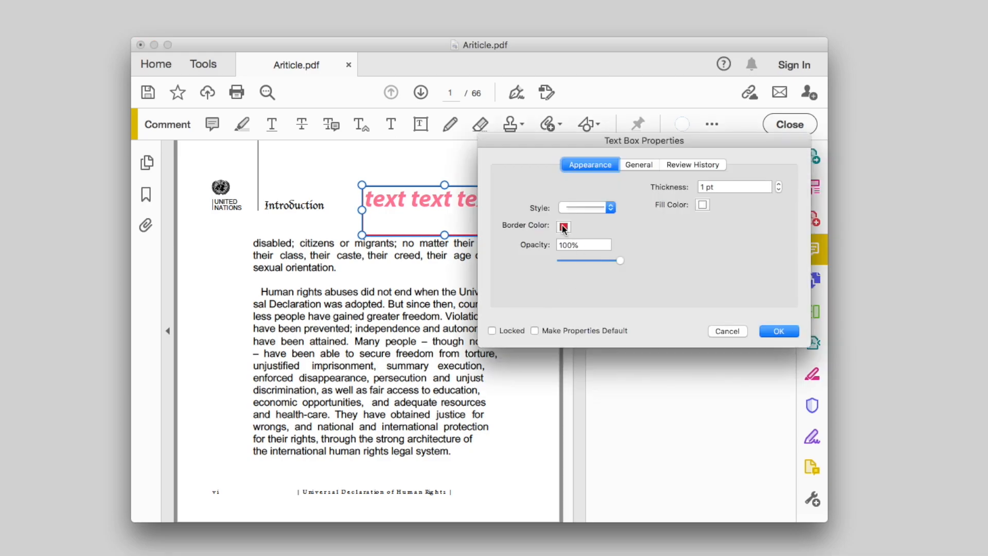
click(563, 227)
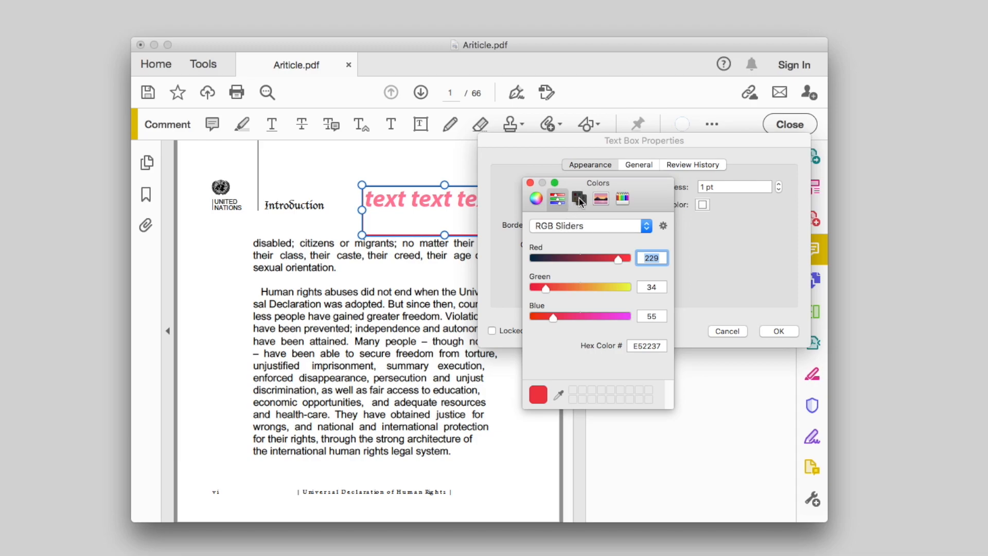
click(578, 198)
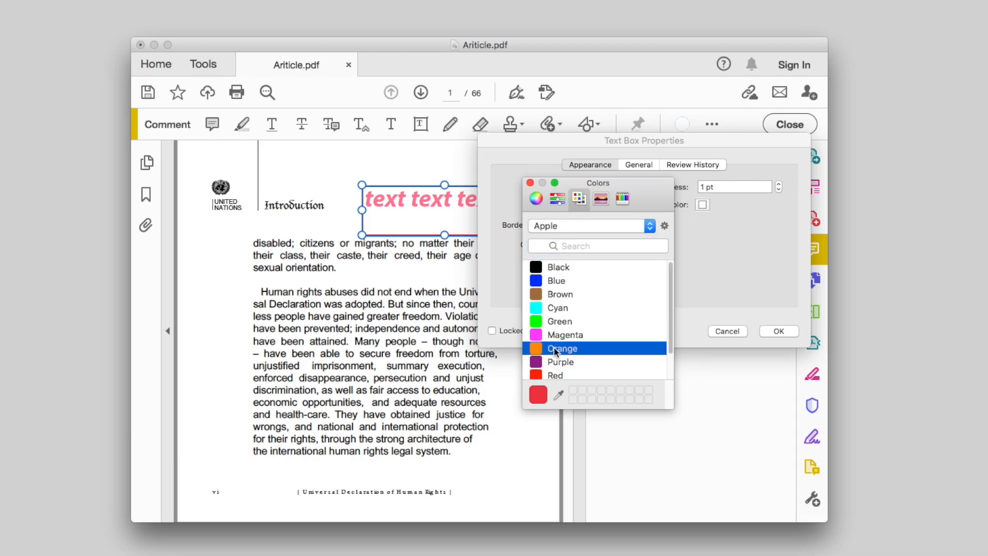
click(561, 347)
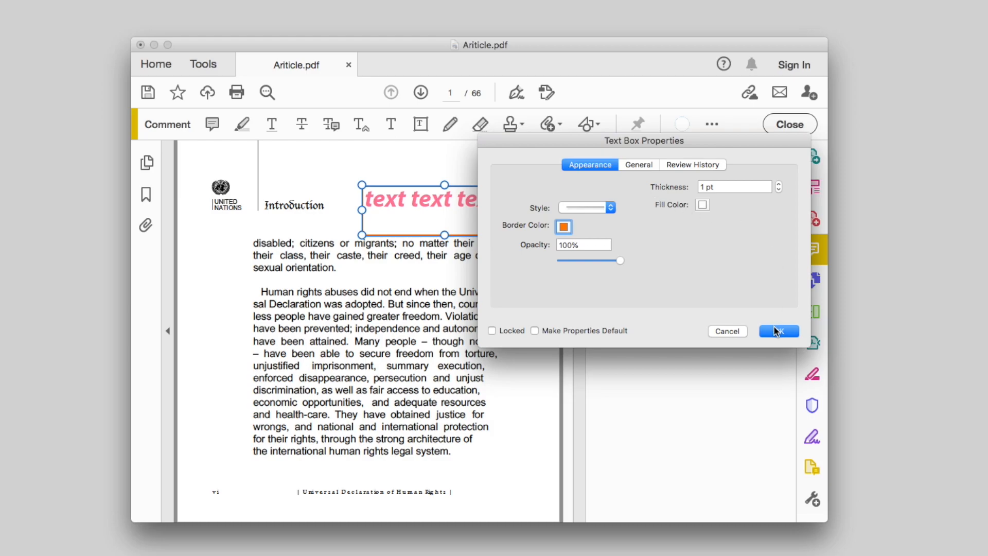
click(778, 331)
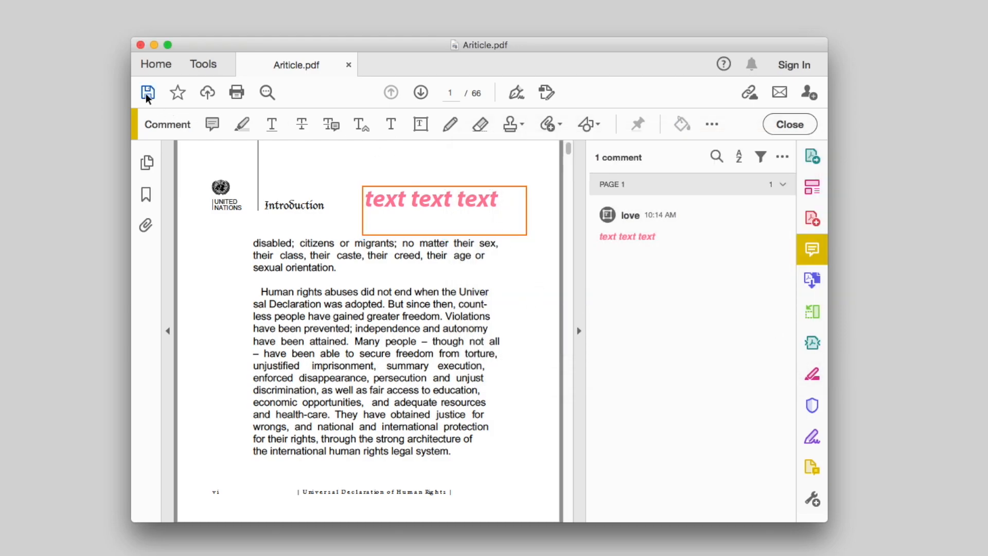
mouse_move(147, 93)
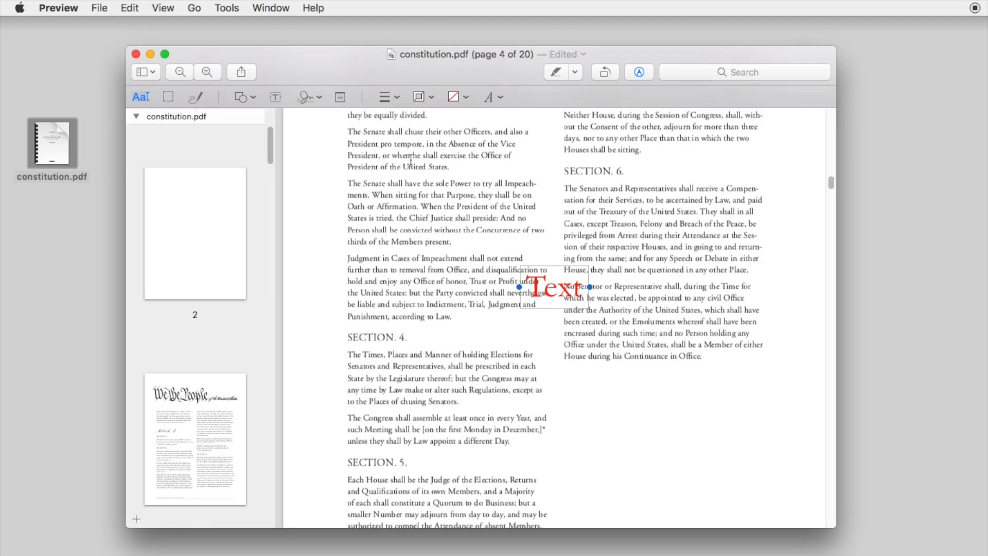
Step: Place a text box below the right column reading 'Text text text' in slightly smaller Helvetica
drag(554, 287, 616, 402)
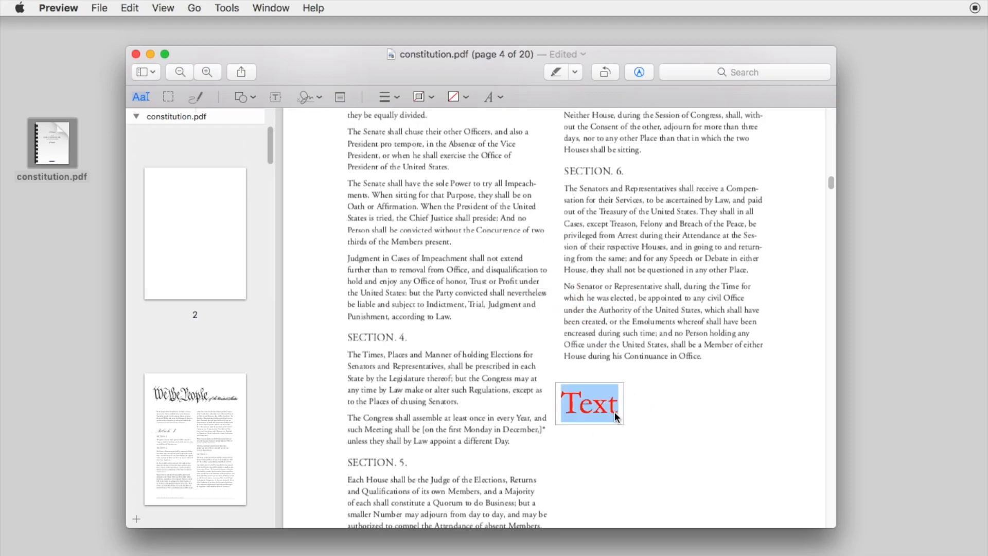
text(text text)
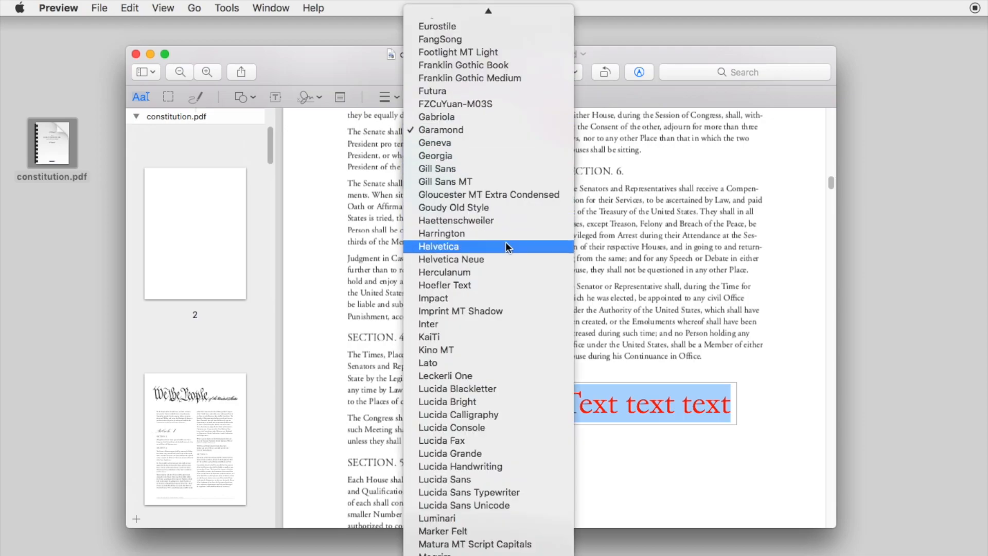
click(438, 246)
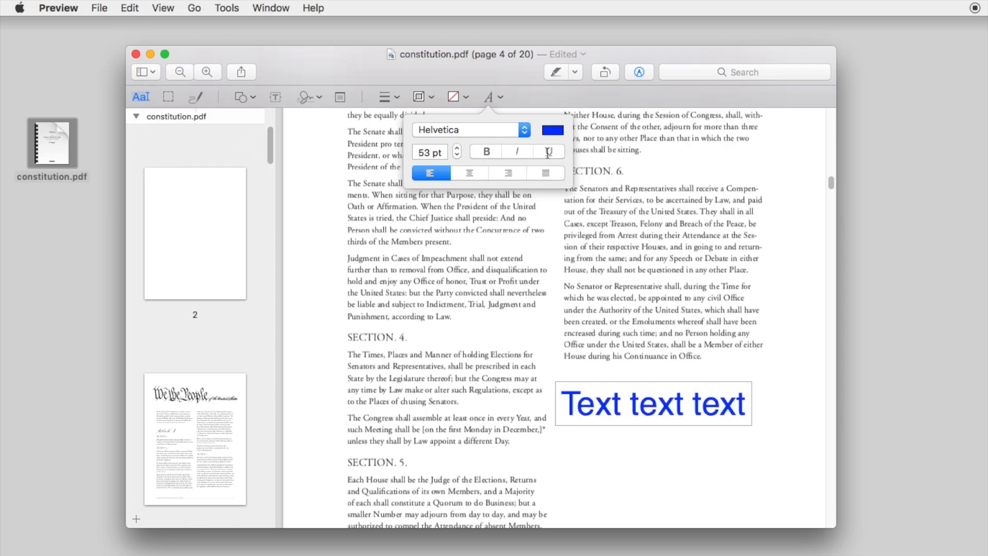
click(457, 155)
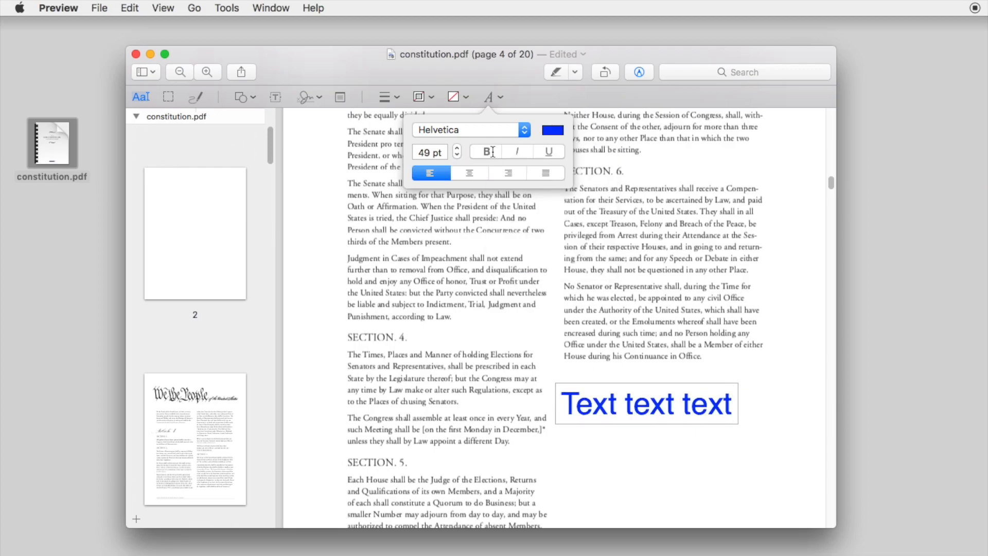
click(516, 151)
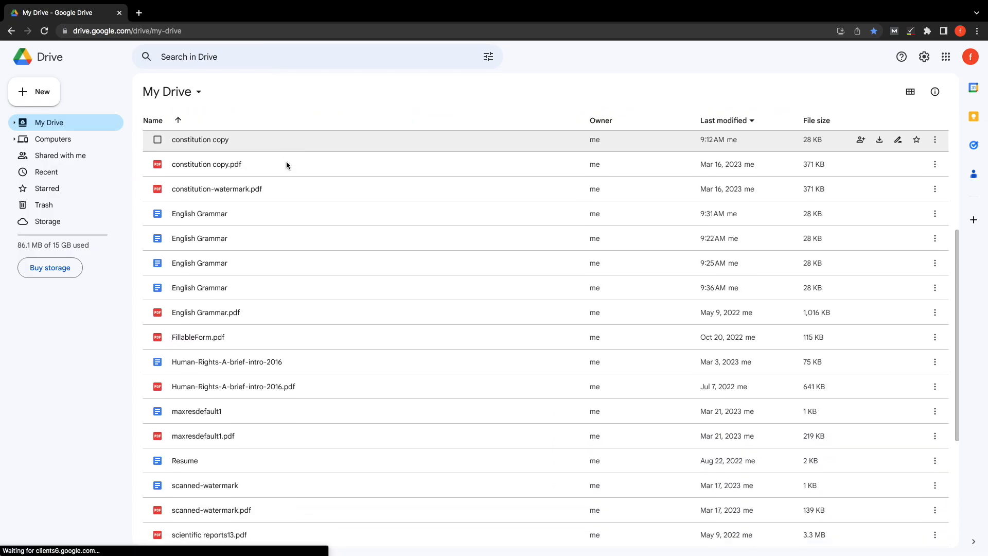
Step: Open English Grammar.pdf from My Drive with Google Docs
scroll(down, 3)
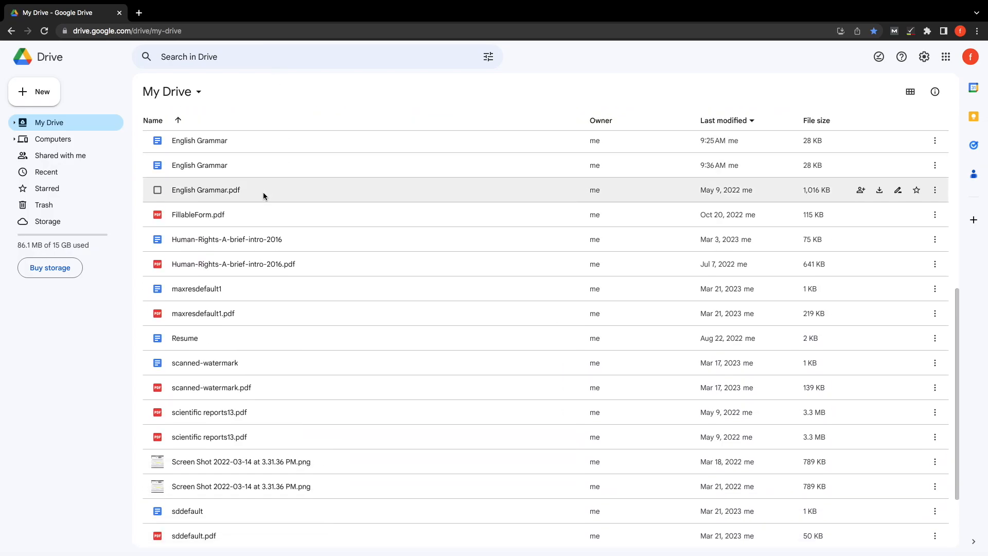
right_click(206, 189)
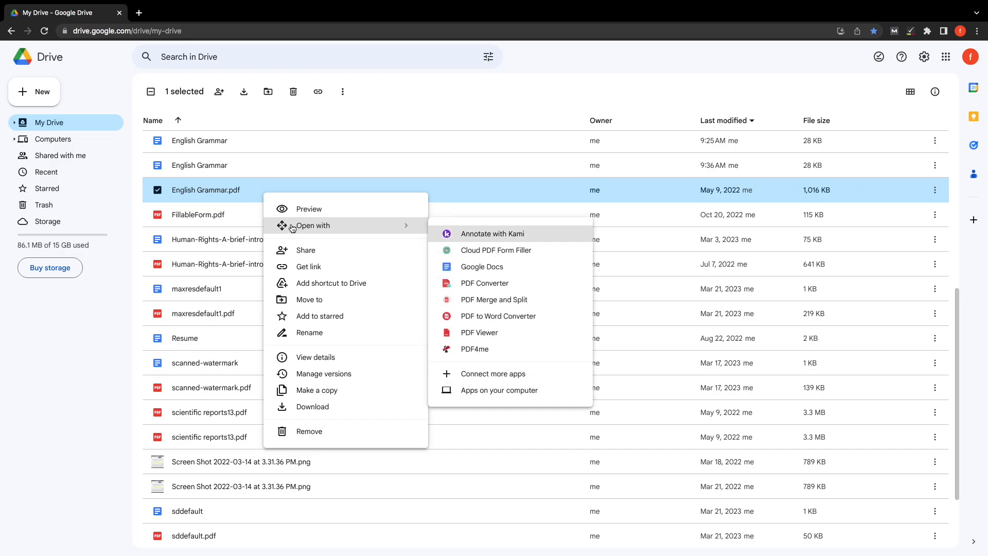
click(481, 266)
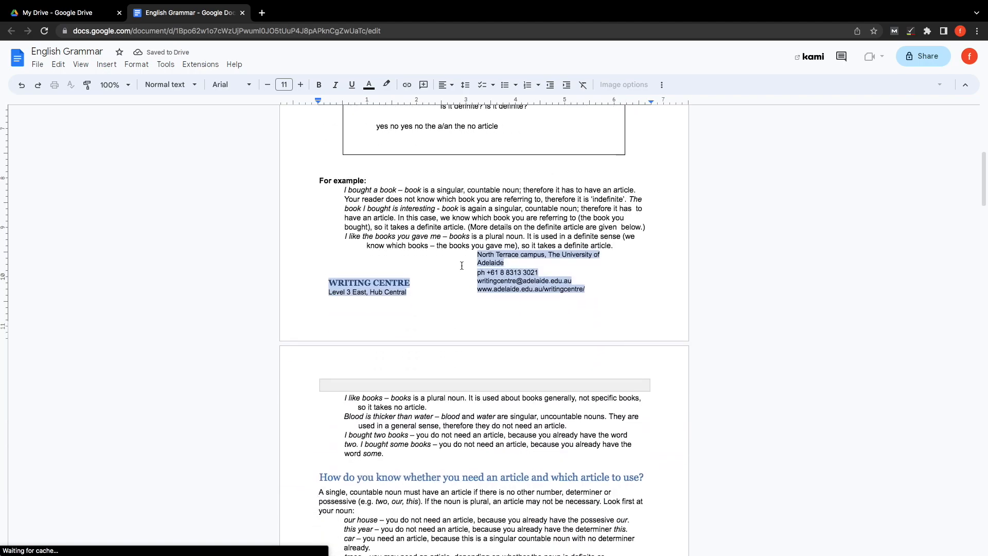
Step: Place the cursor after the trees example and insert a new drawing
scroll(down, 3)
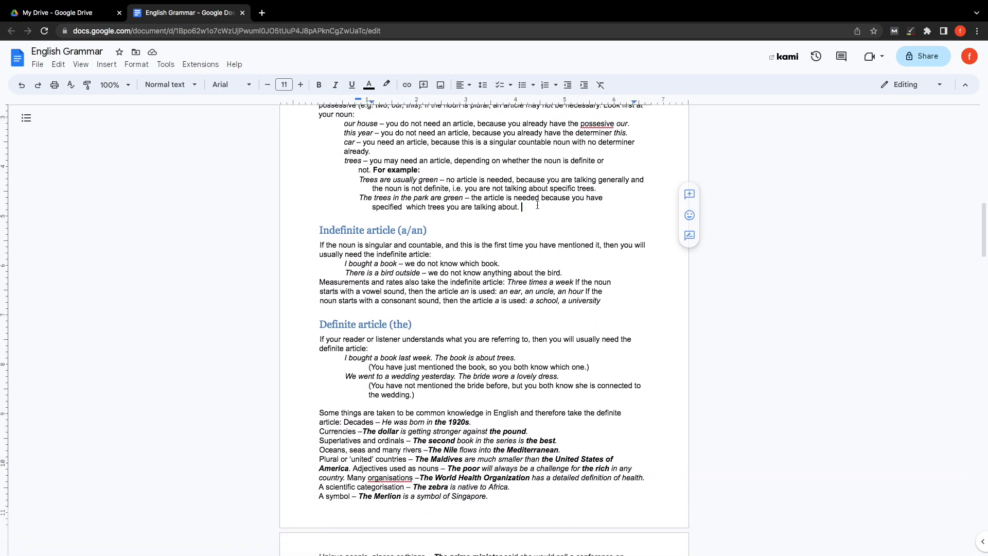
click(106, 64)
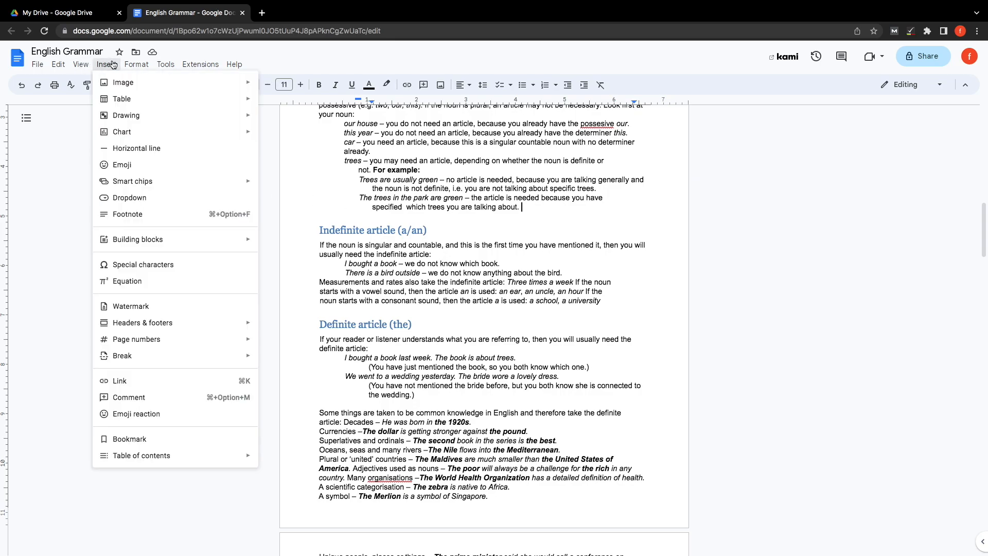
click(126, 114)
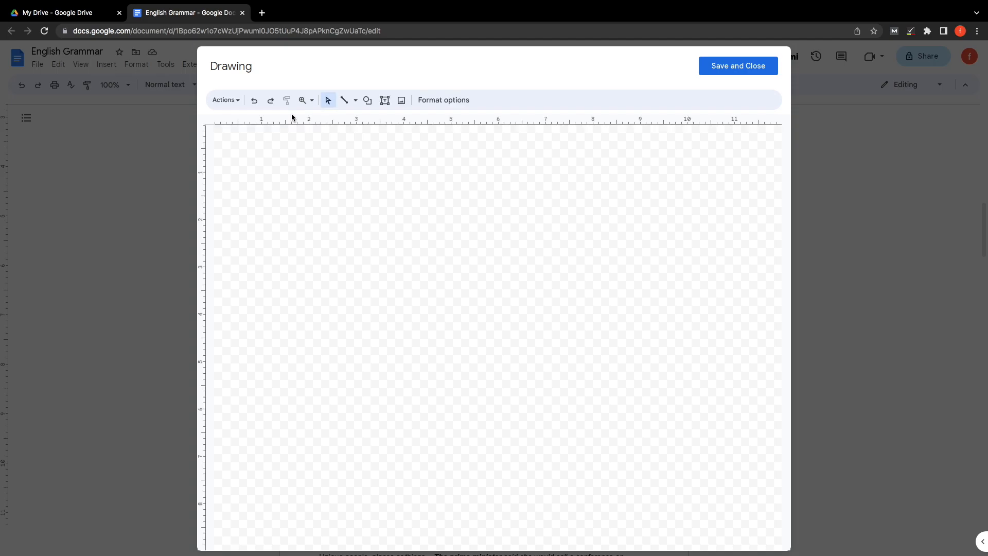
Step: Draw a text box on the canvas reading 'Text text text'
click(383, 99)
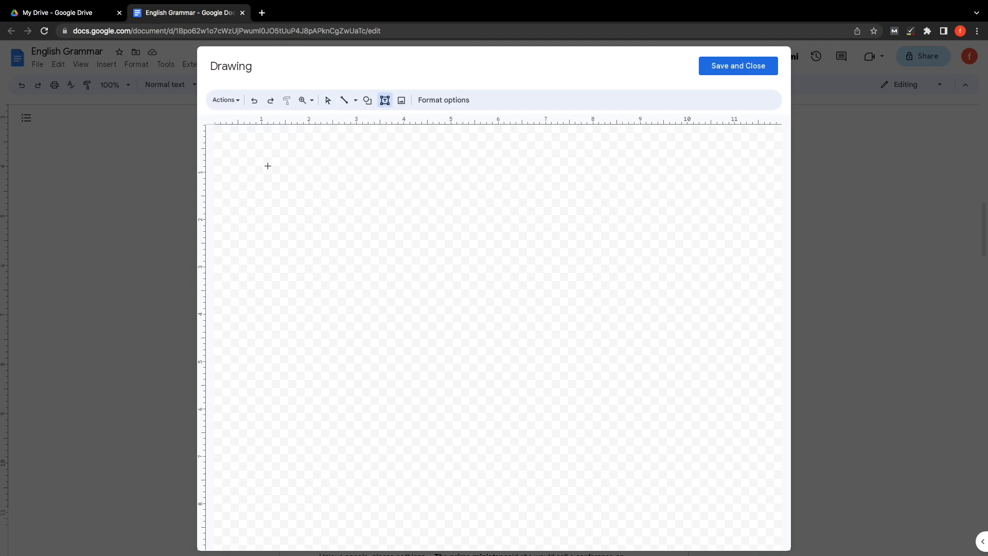
drag(268, 166, 452, 181)
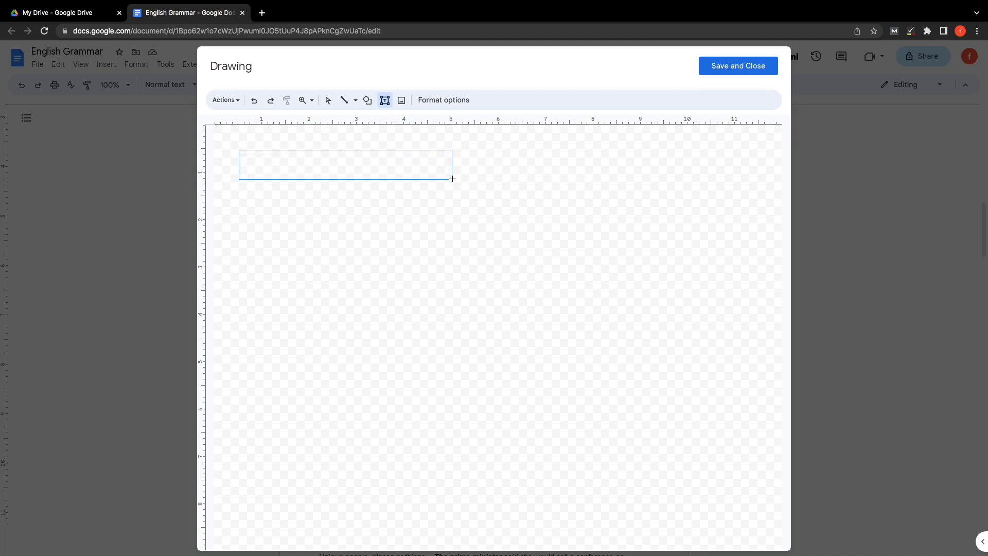
text(te)
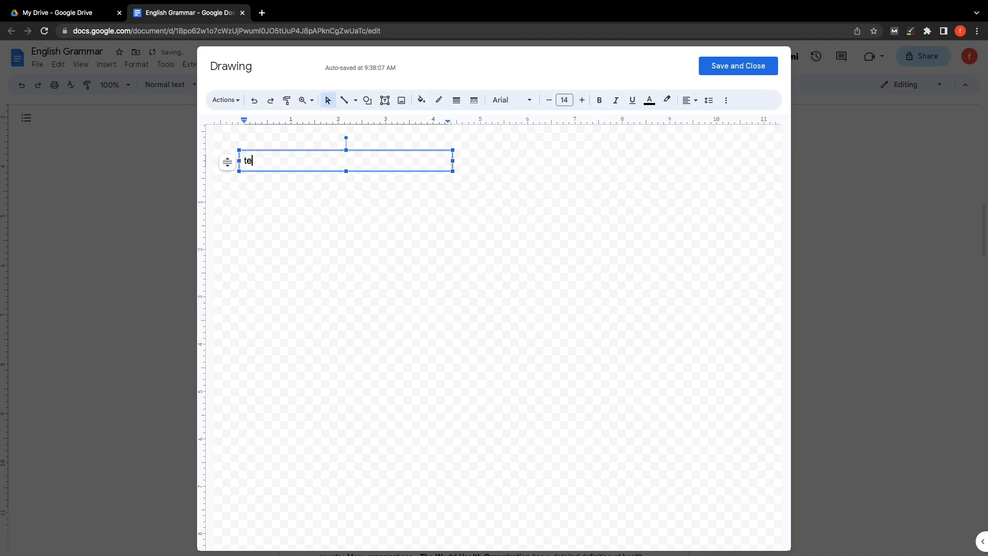
text(Text text text)
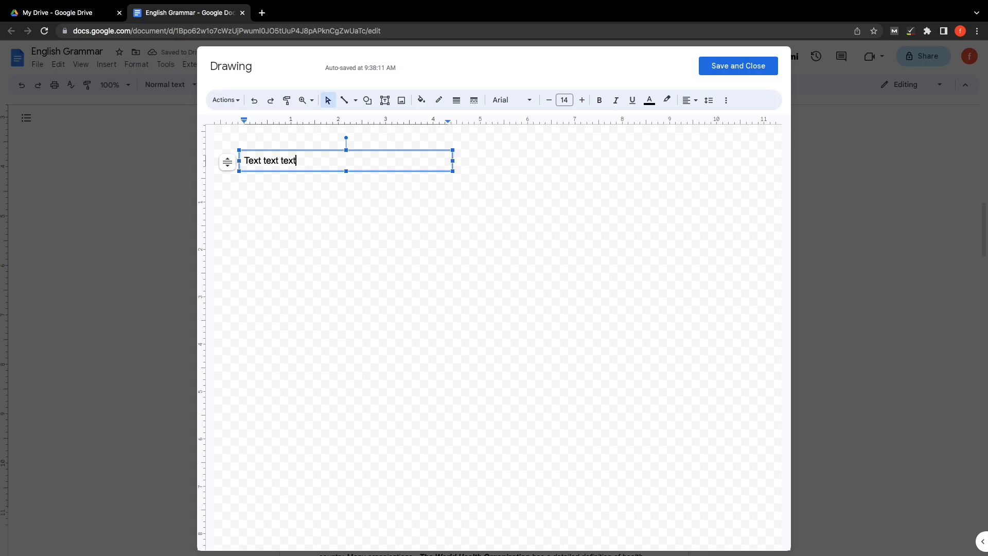
Step: Give the box an orange border and stylised font, then save it into the document
click(439, 100)
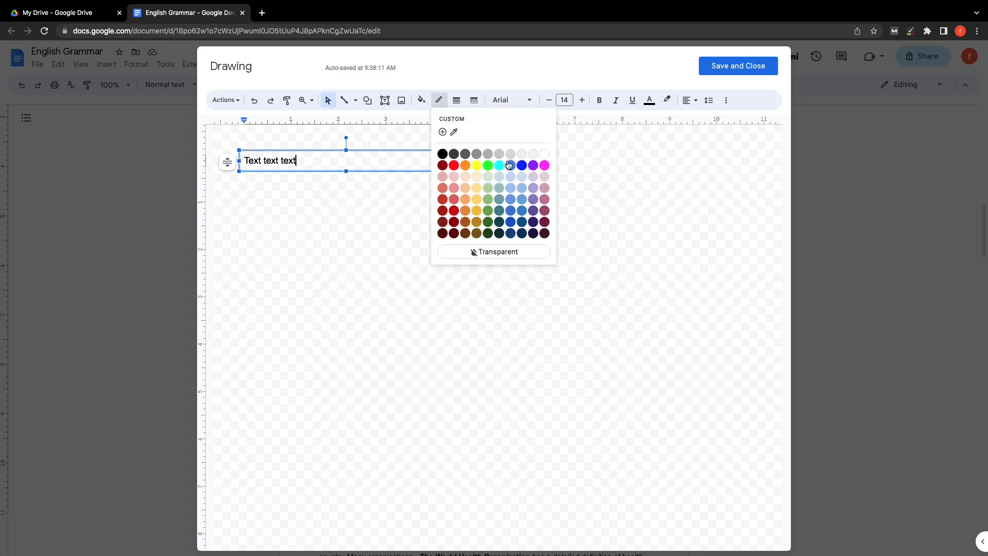
click(511, 165)
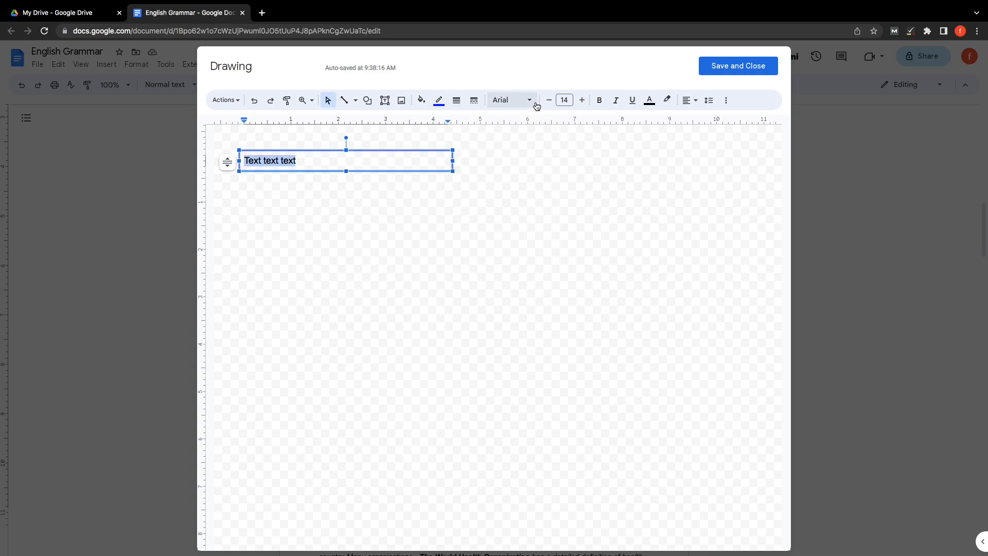
click(580, 100)
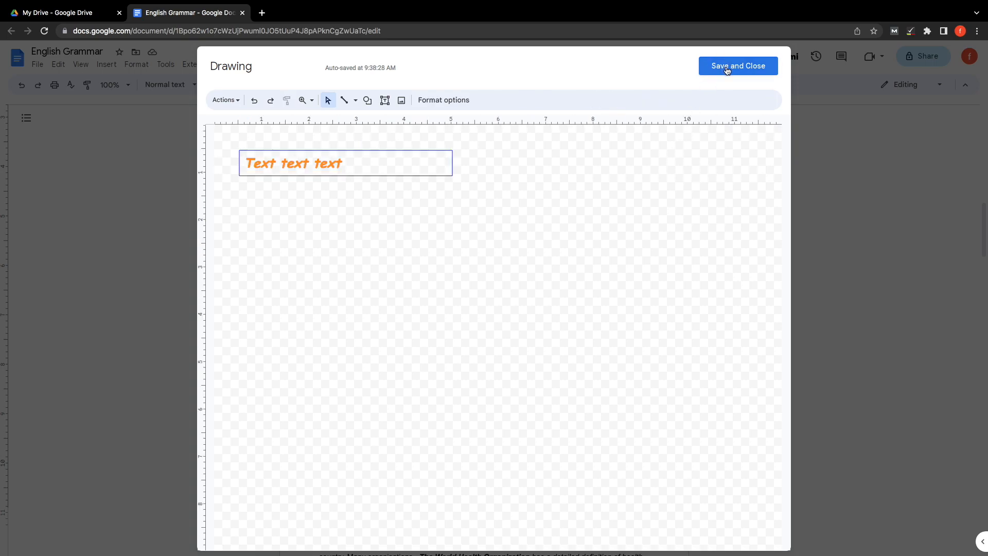
click(737, 66)
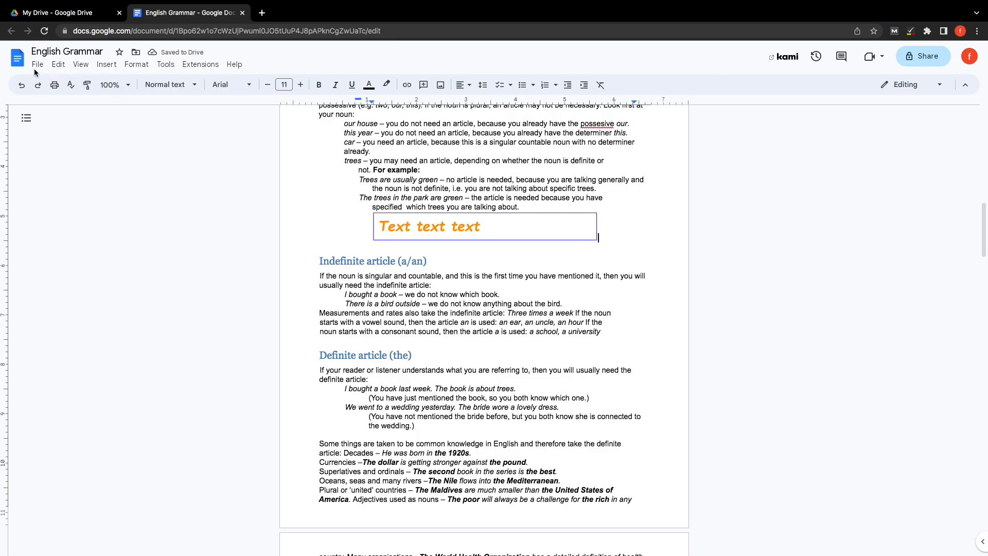
click(37, 63)
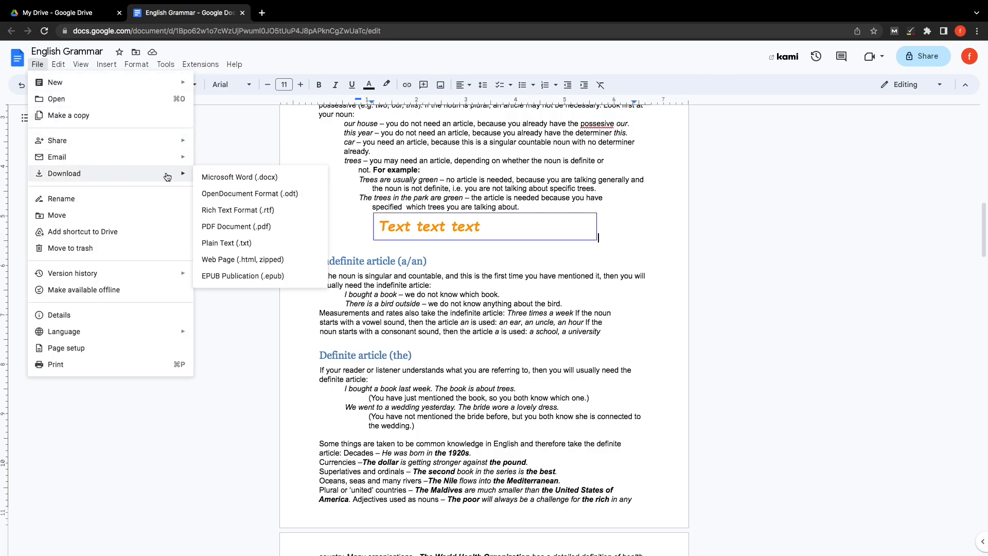